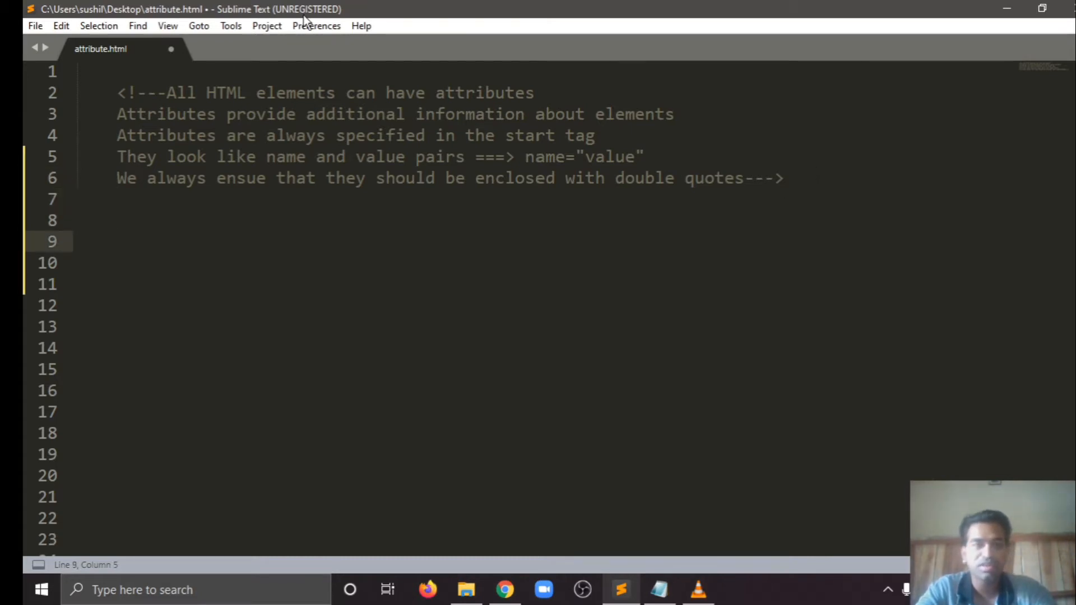
Add the DOCTYPE/html/head/body skeleton titled Attribute and begin an img tag in the body.
left_click(231, 26)
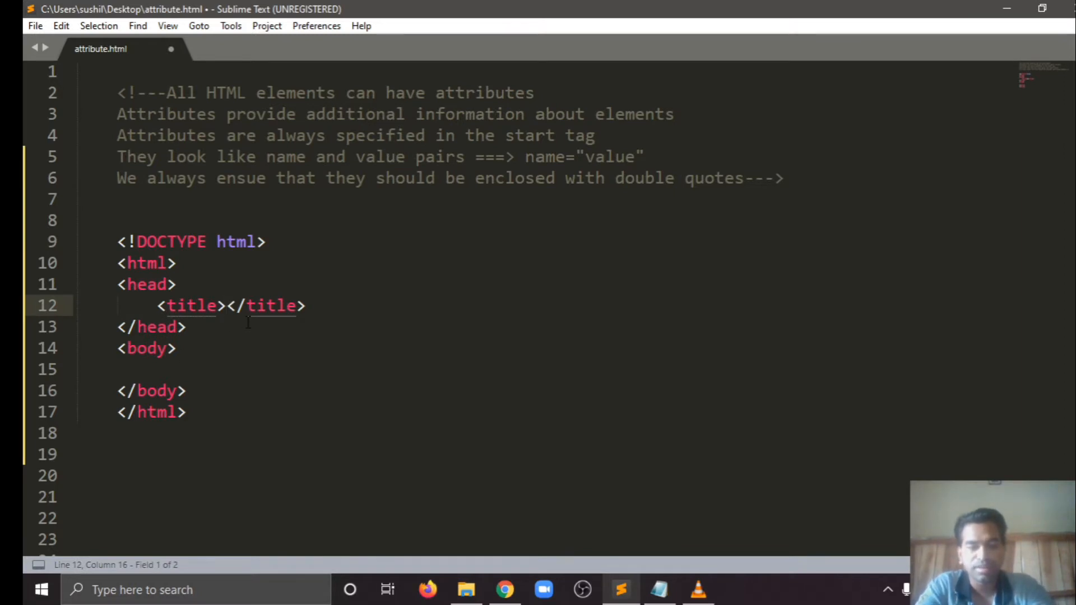
type("Attribute")
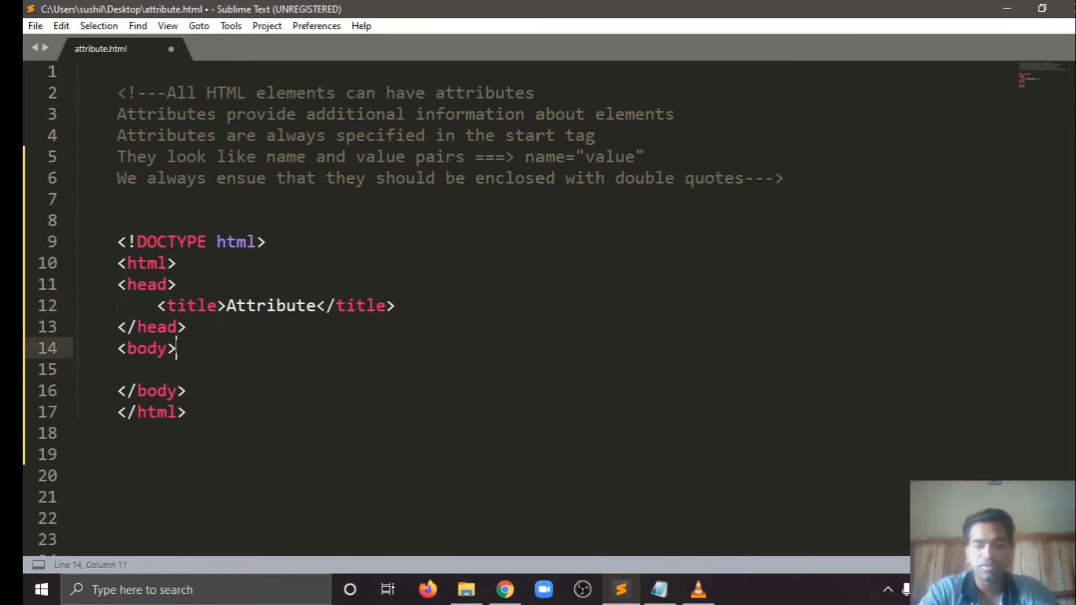
key("enter")
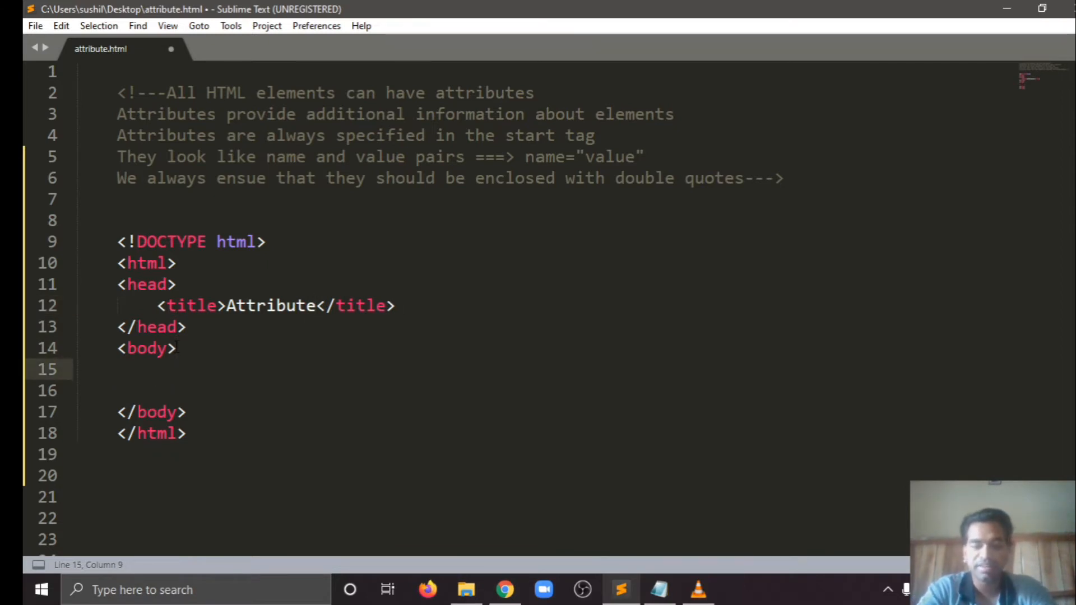
type("<im")
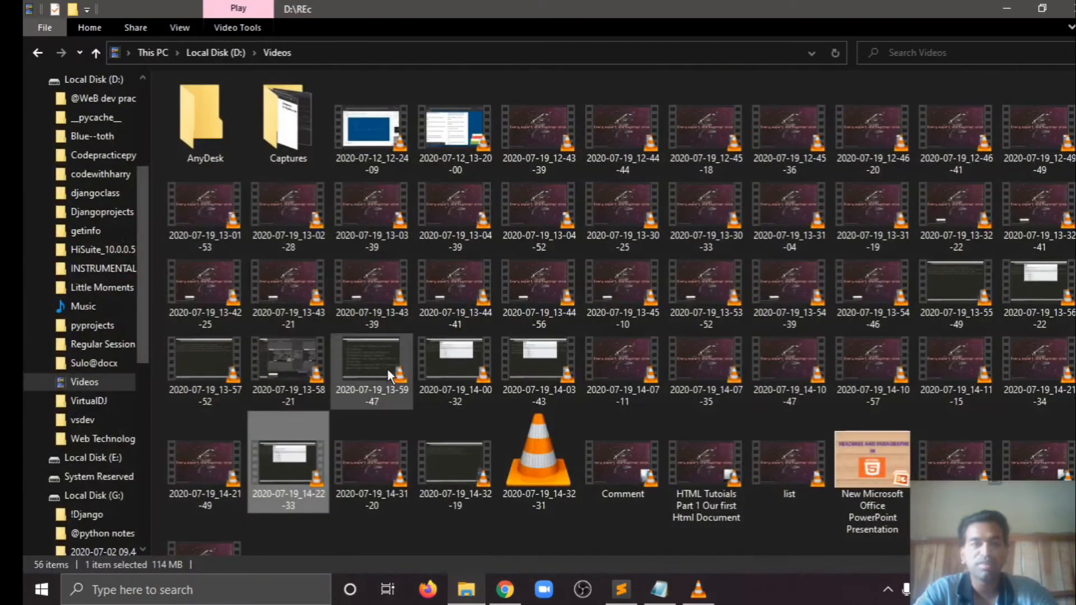
Browse File Explorer to Local Disk (G:) and return to attribute.html.
left_click(178, 53)
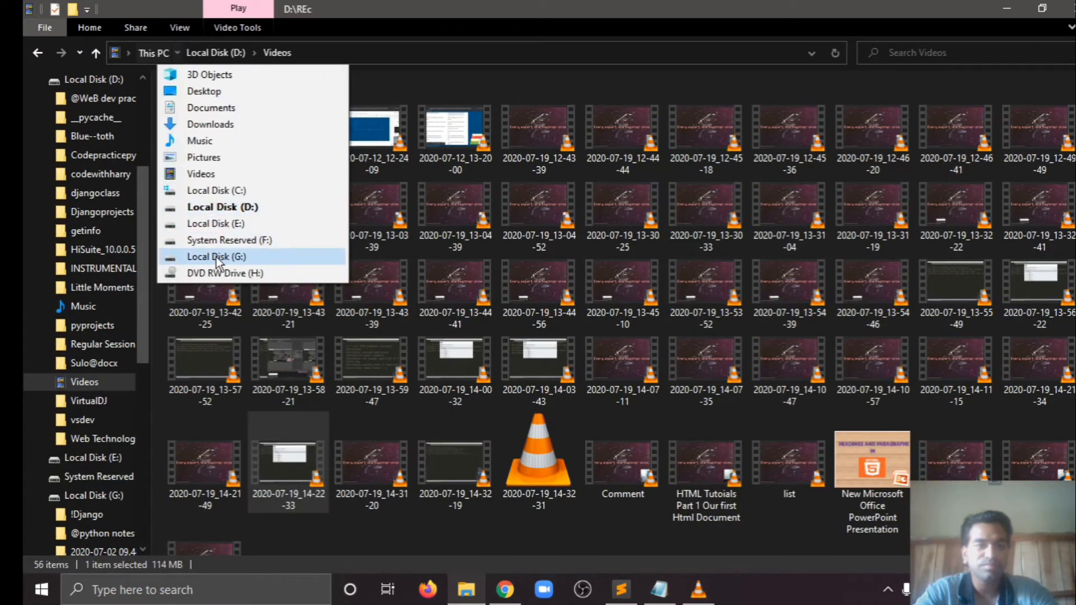
left_click(216, 256)
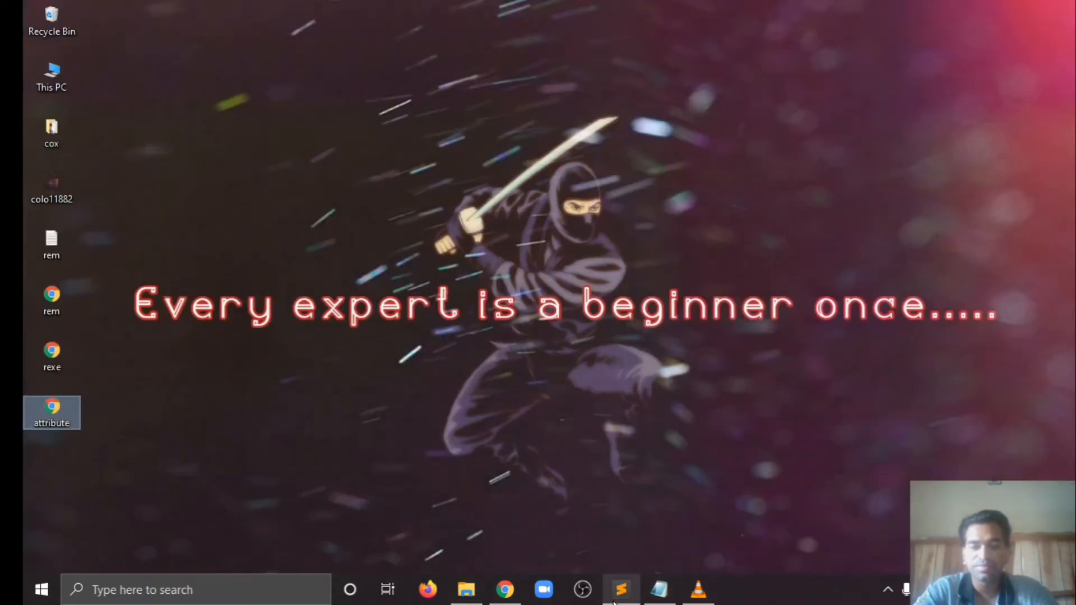
left_click(620, 590)
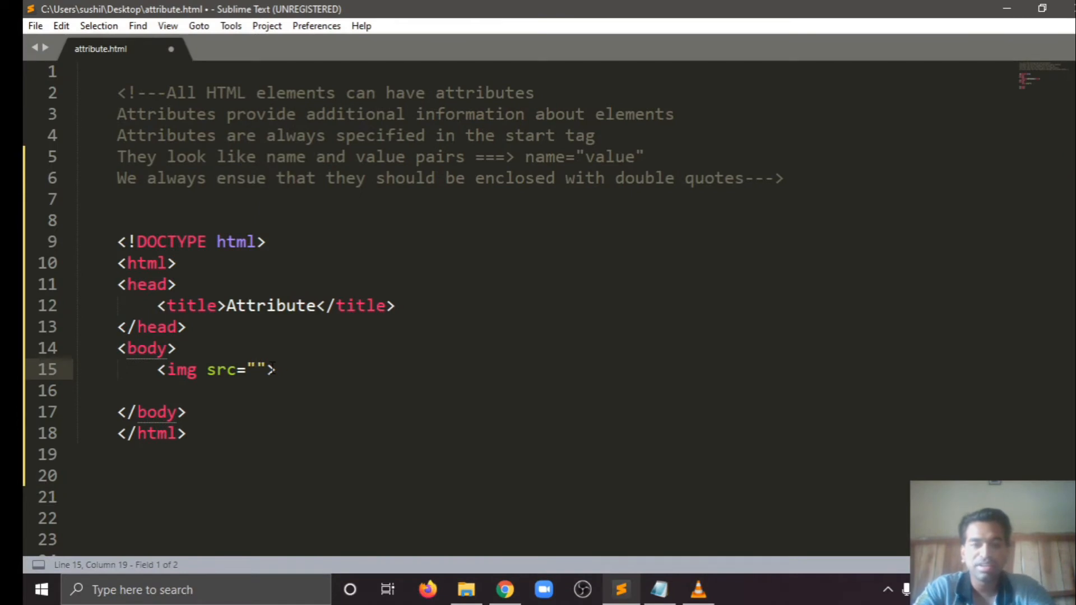
Point the img tag's src to G:\anchor.jpg.
type("G:\\")
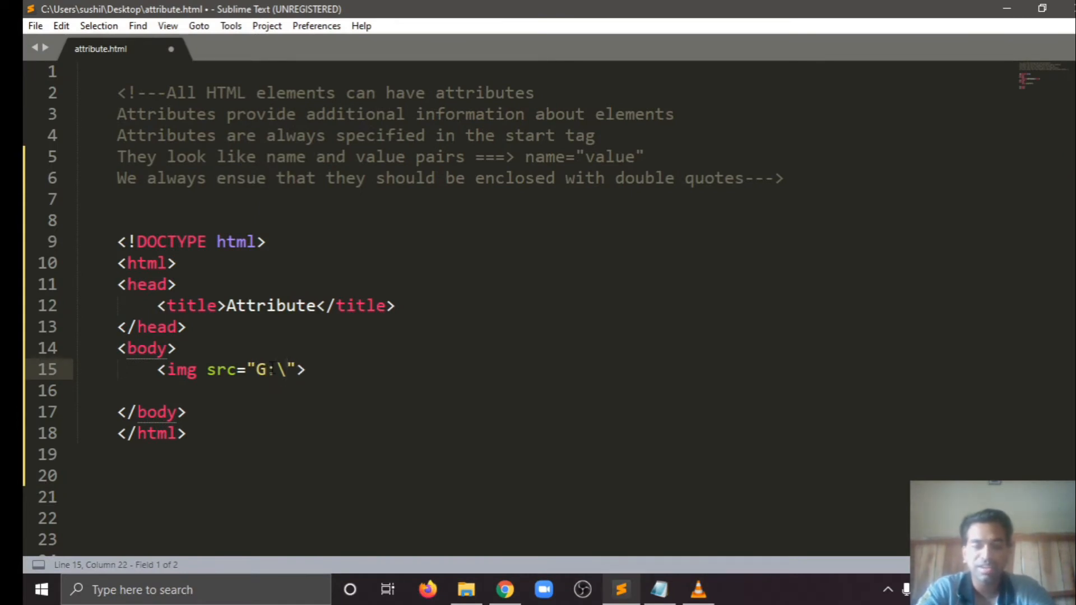
type("anchor.")
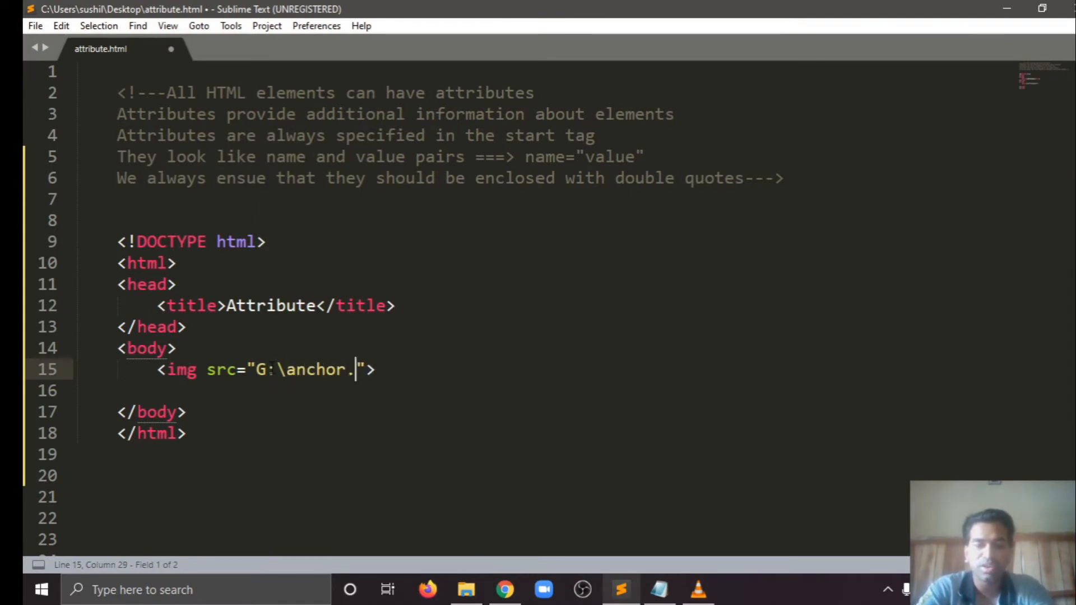
type("jpg")
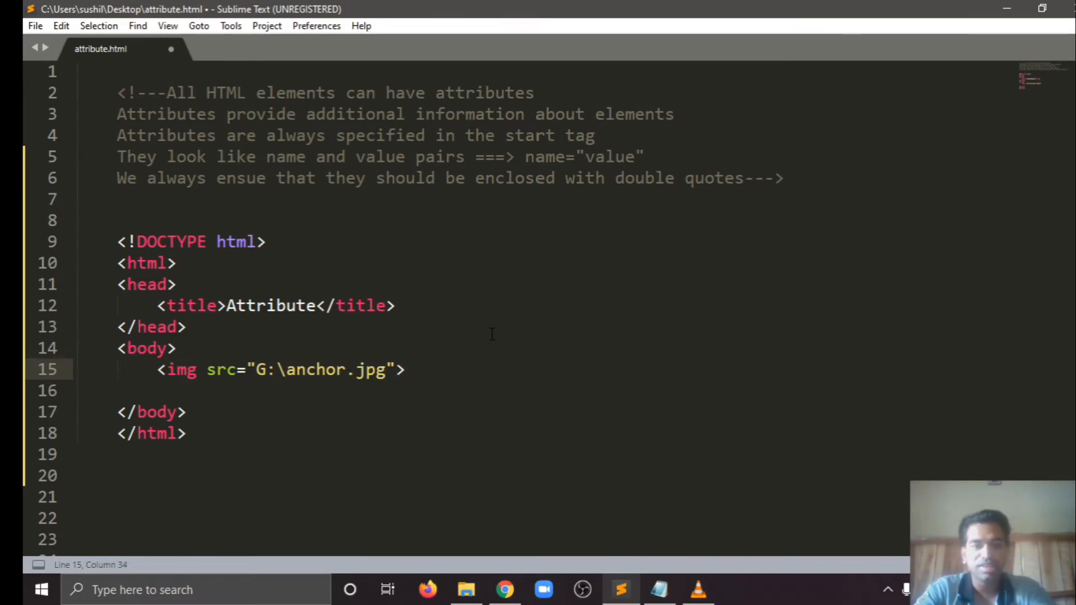
left_click(34, 26)
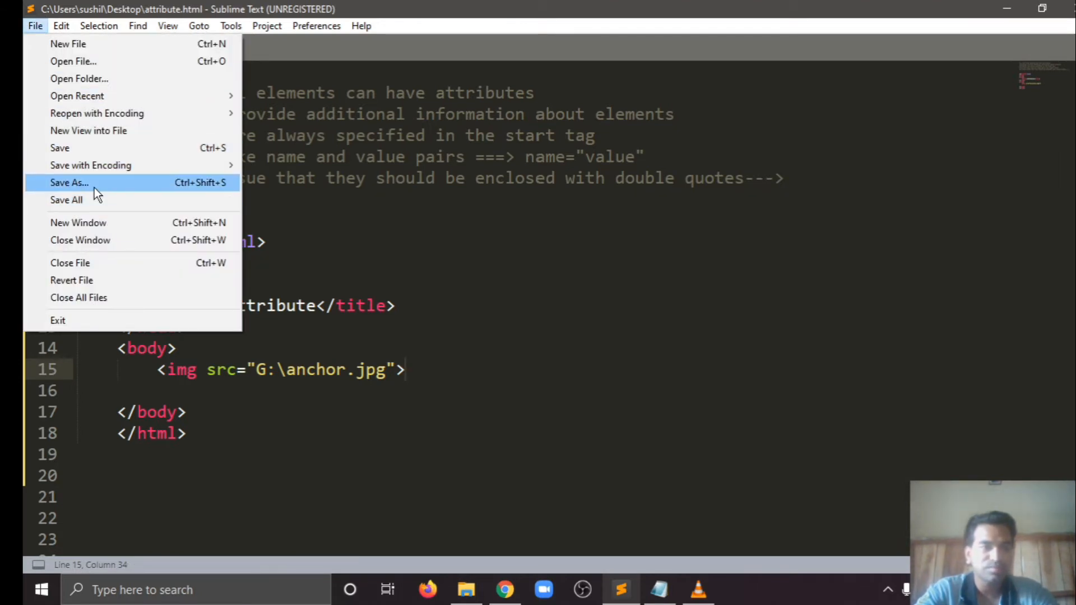
left_click(69, 183)
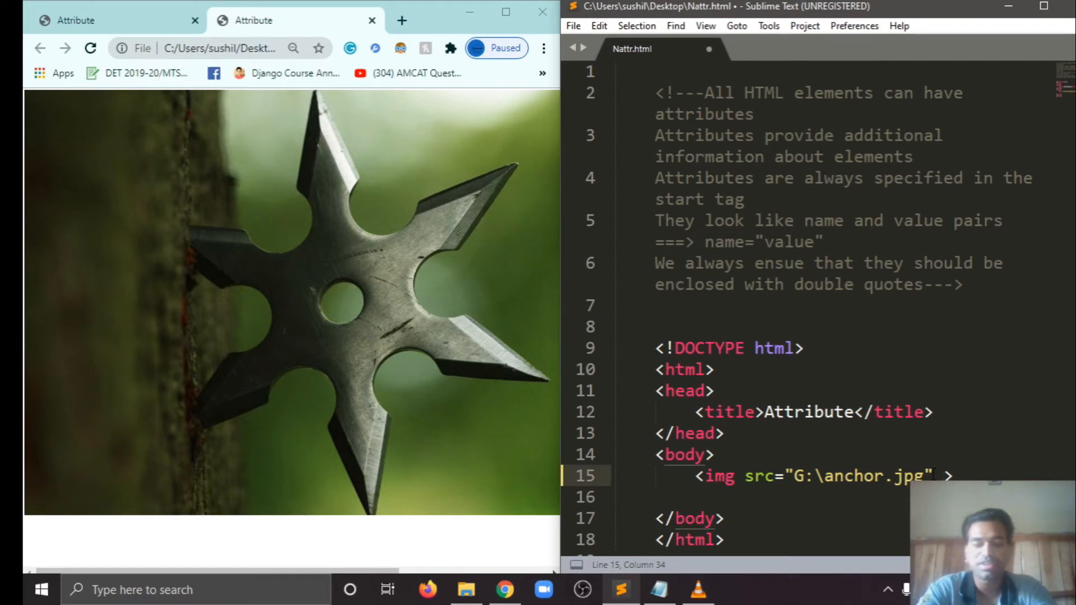
Give the img tag width="640px" and a mistyped hidden="920px", checking it in Chrome.
type("width=\"")
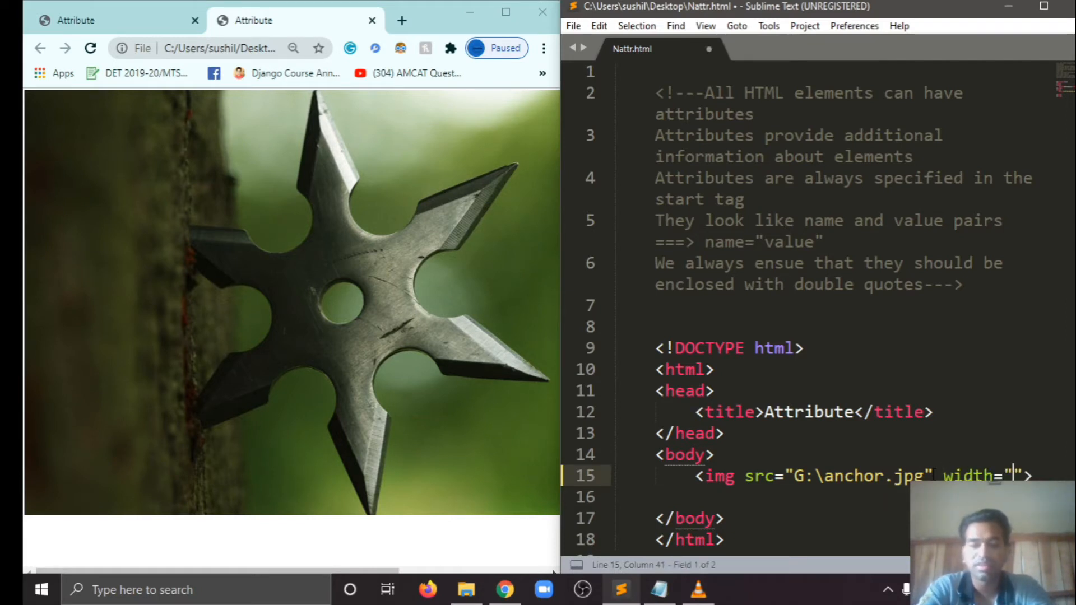
type("640px")
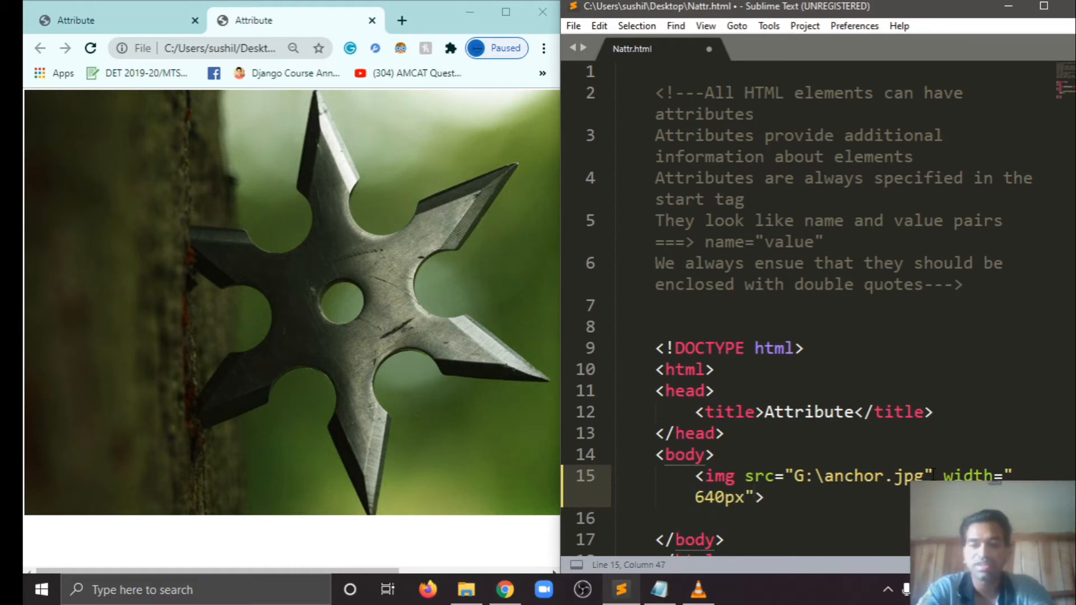
type("hidden=\"")
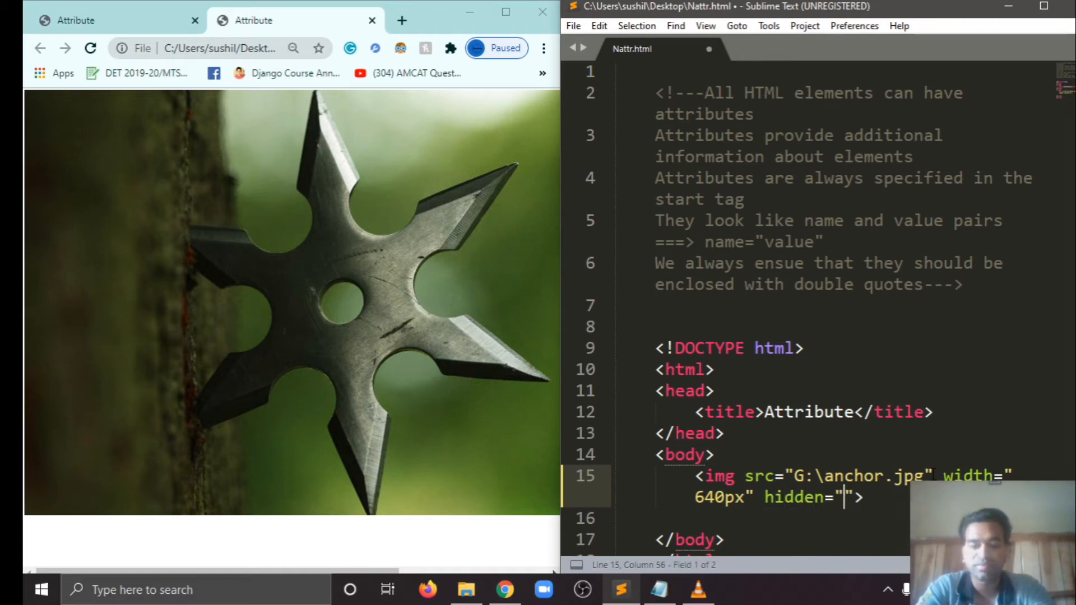
type("920px")
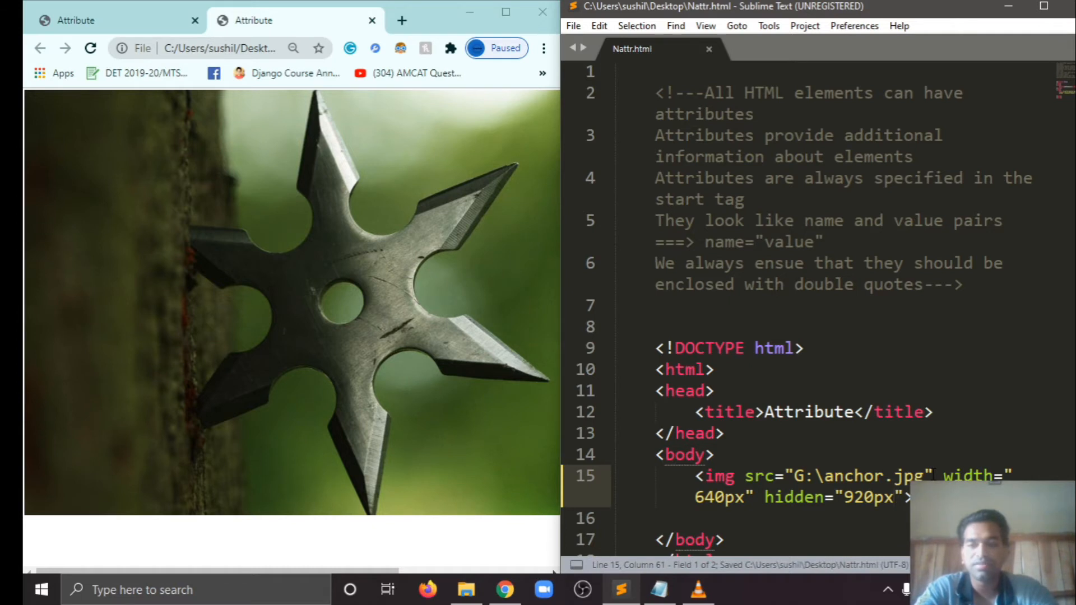
left_click(90, 48)
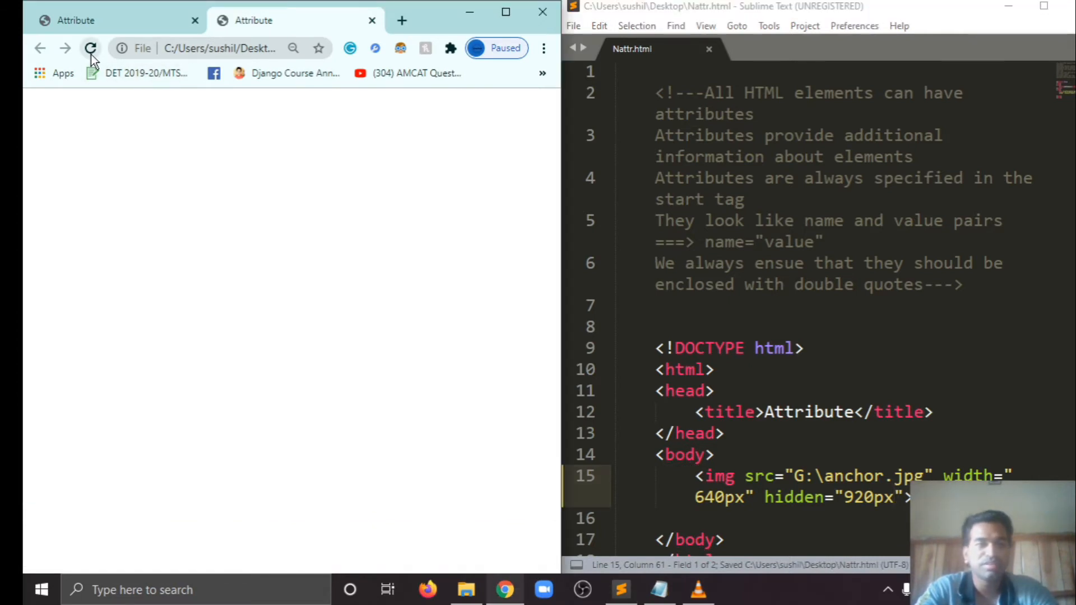
left_click(91, 48)
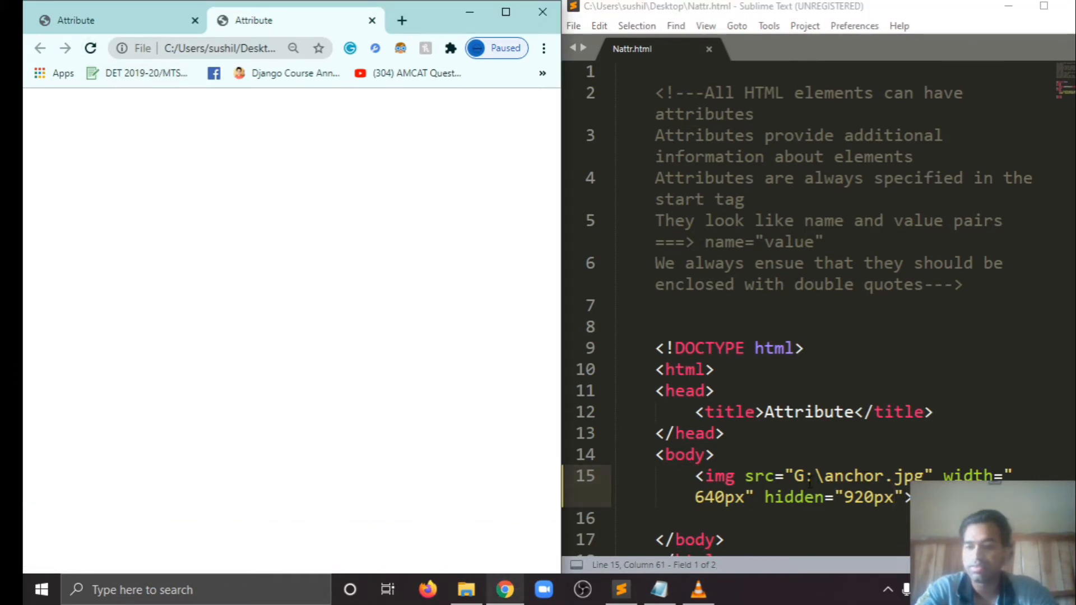
Correct hidden to height="920px", save and reload to see the resized ninja star.
left_click(820, 496)
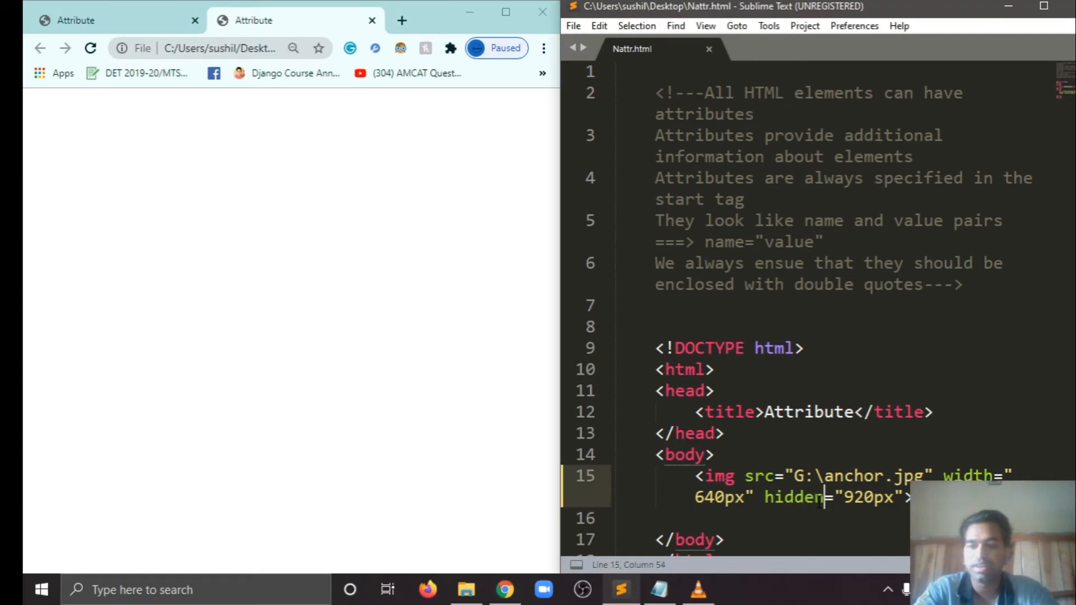
type("height=\"")
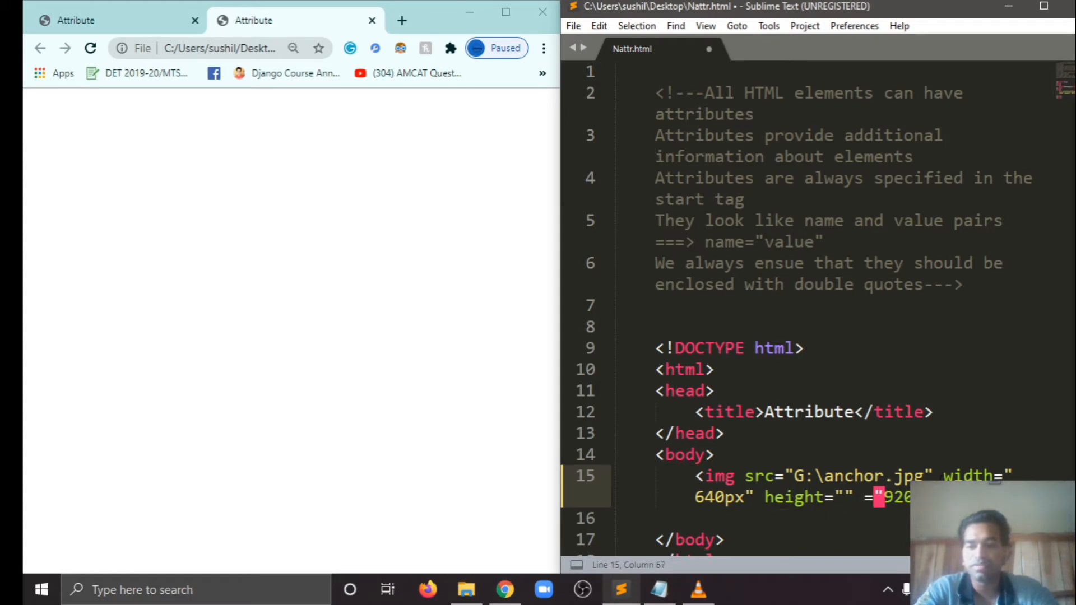
left_click(89, 48)
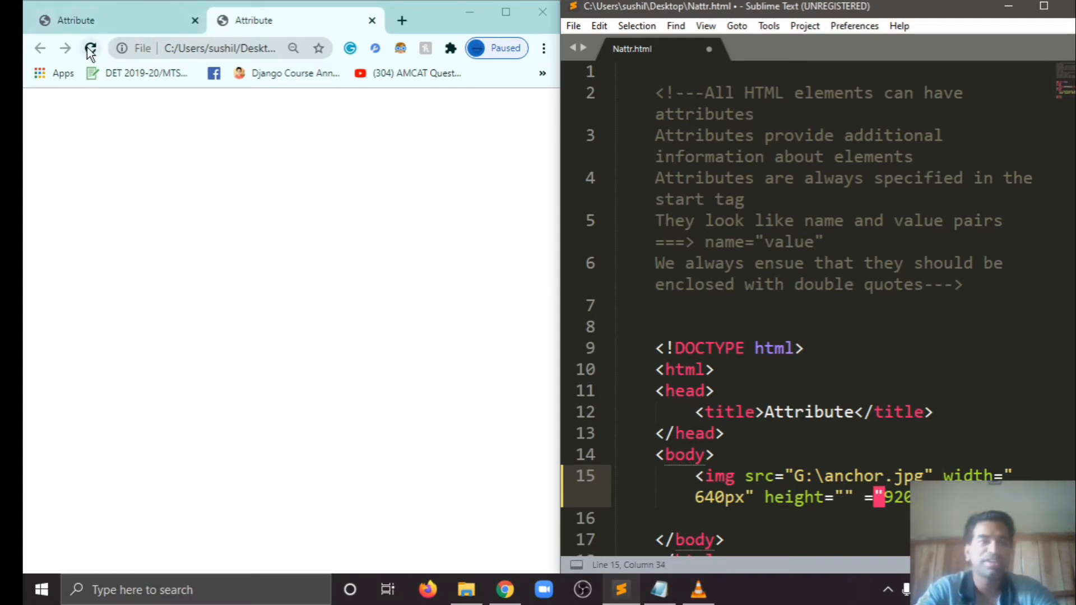
mouse_move(91, 48)
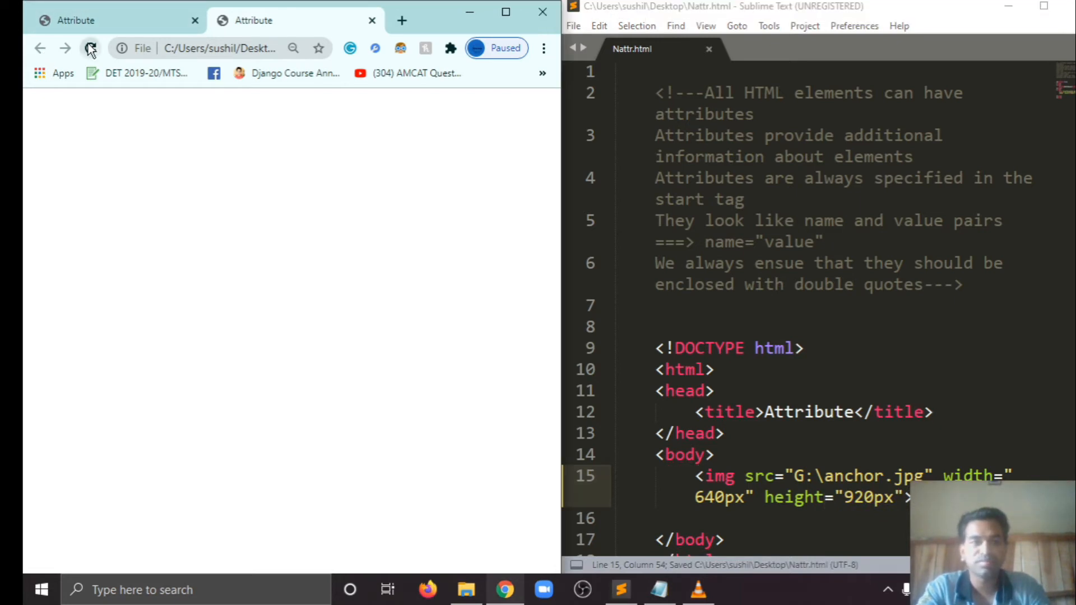
left_click(90, 48)
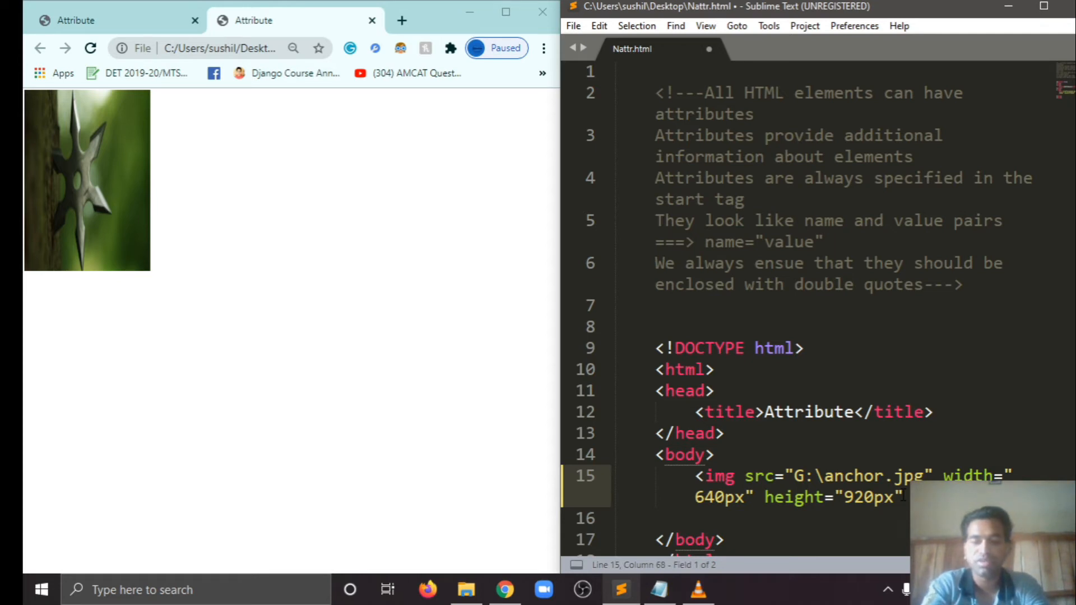
Add alt="ninja weapon" to the image and start an <a> tag below it.
type("\">")
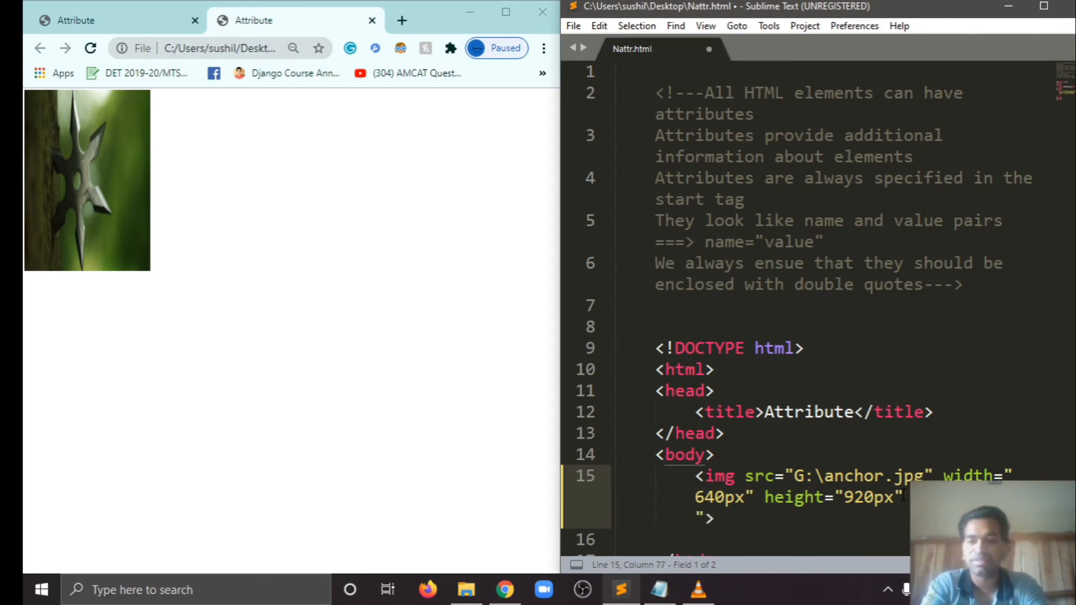
type("weapon")
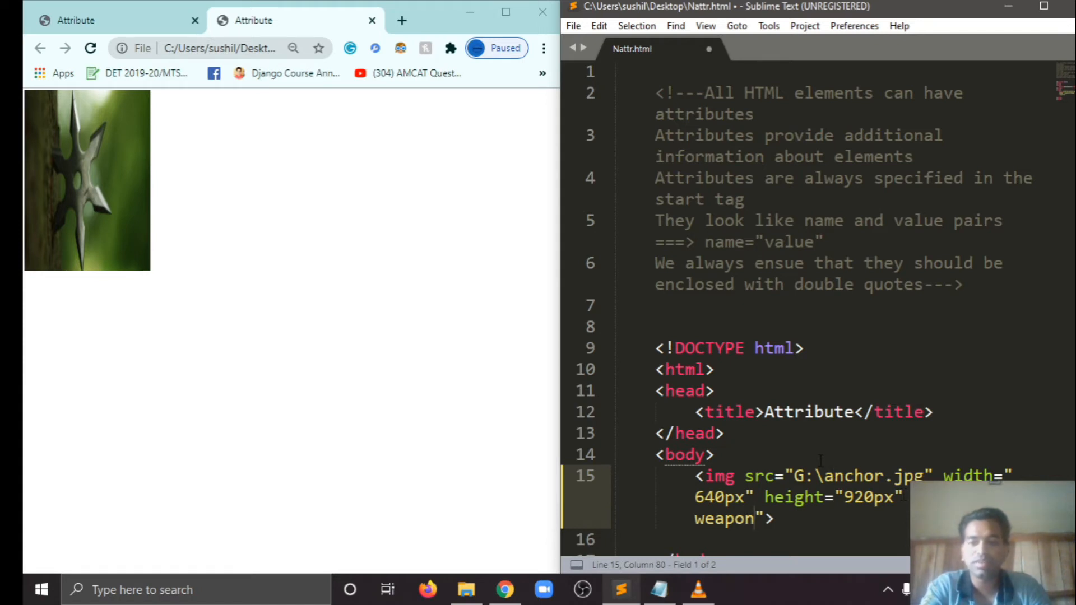
mouse_move(90, 48)
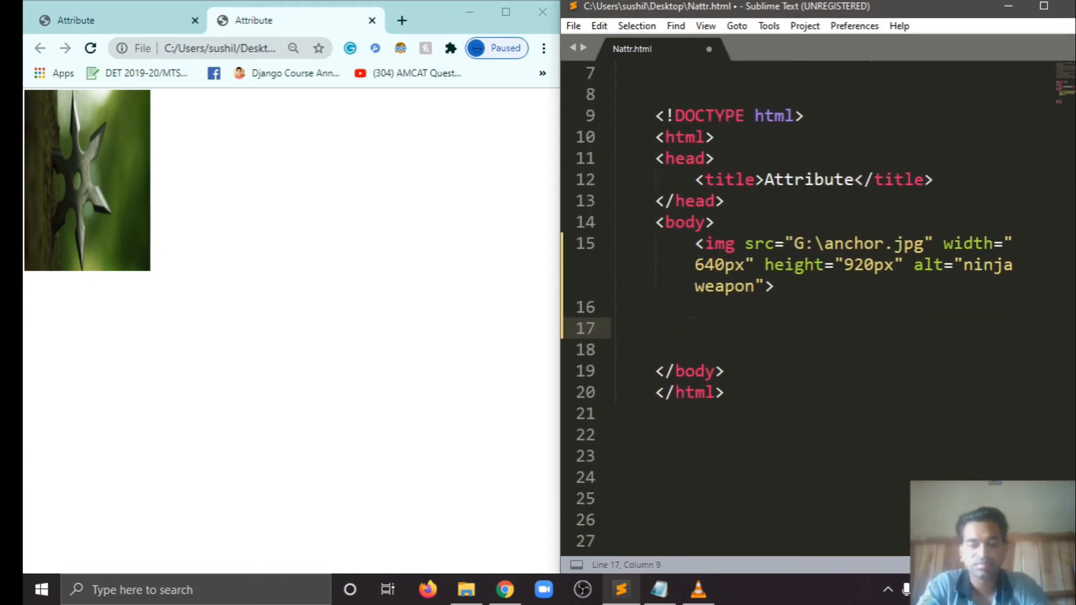
type("<a href=\"\"></a>")
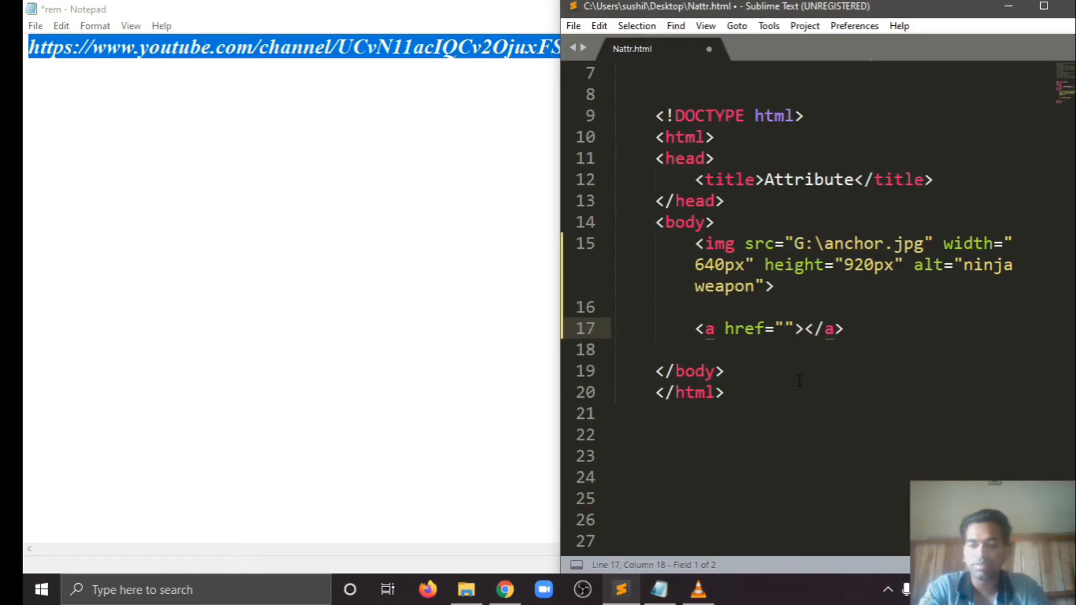
Link the anchor to the YouTube channel URL with text 'lifetech revs' and save.
type("https://www.youtube.com/channel/UCvN11acIQCv2OjuxFSvA0hw")
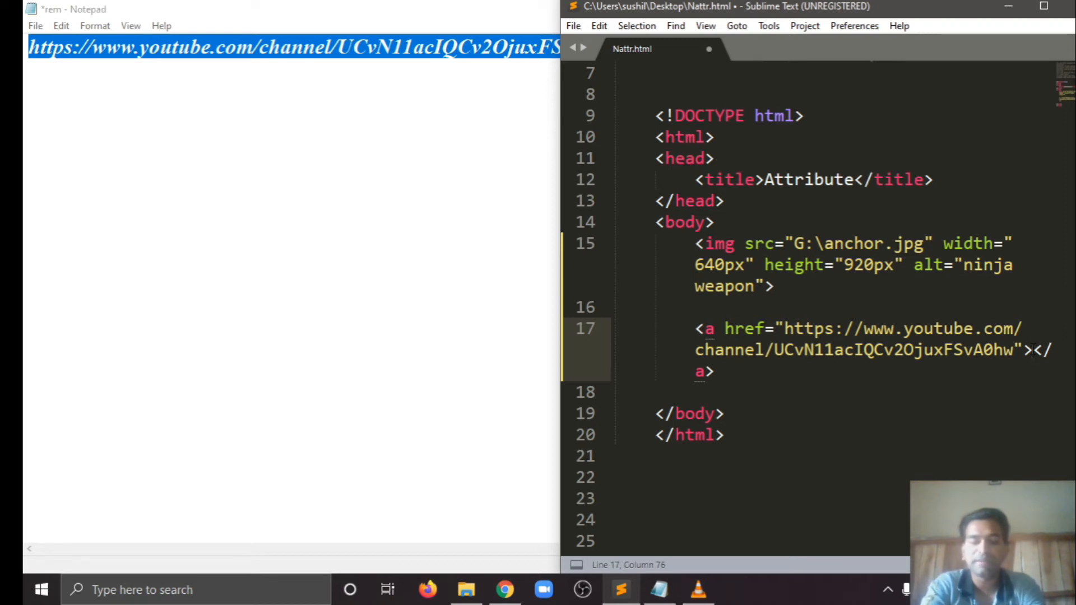
type("lifetech revs")
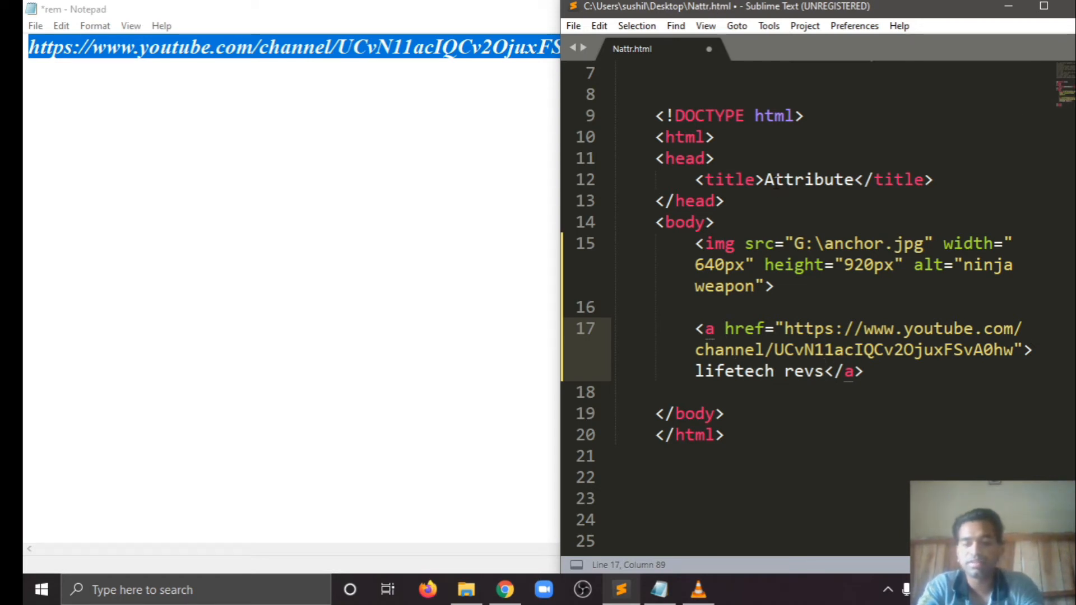
key("ctrl+s")
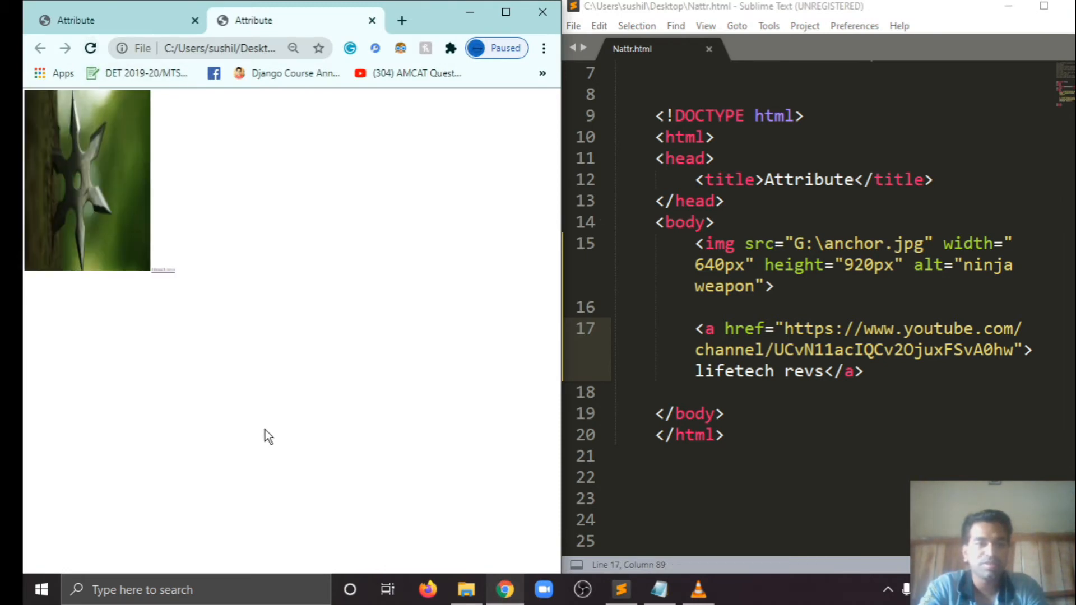
Reload the page, follow the lifetech revs link to YouTube and close the old Attribute tab.
left_click(294, 49)
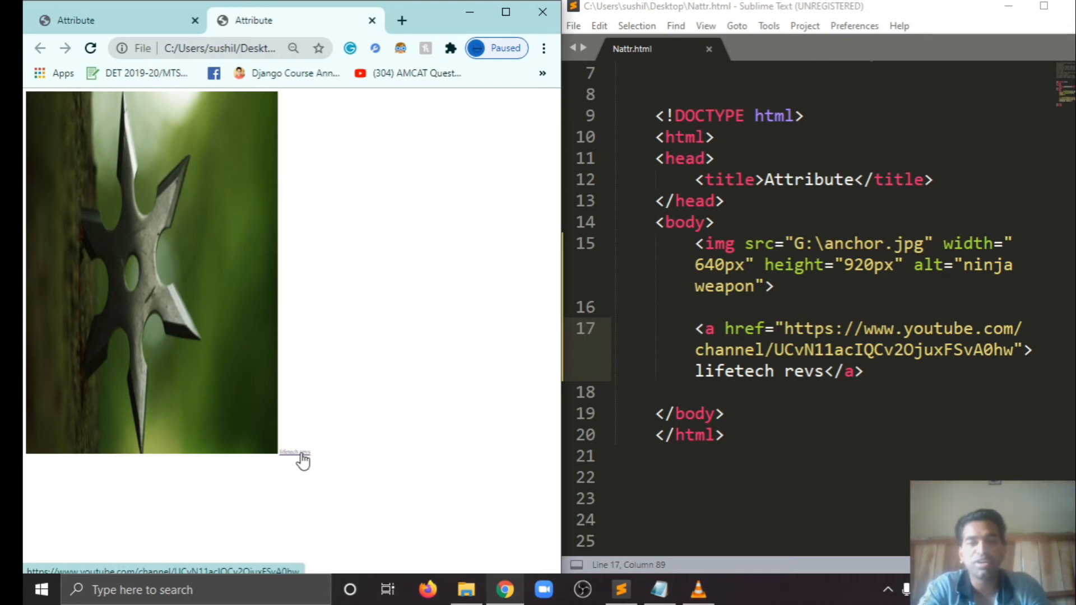
left_click(293, 452)
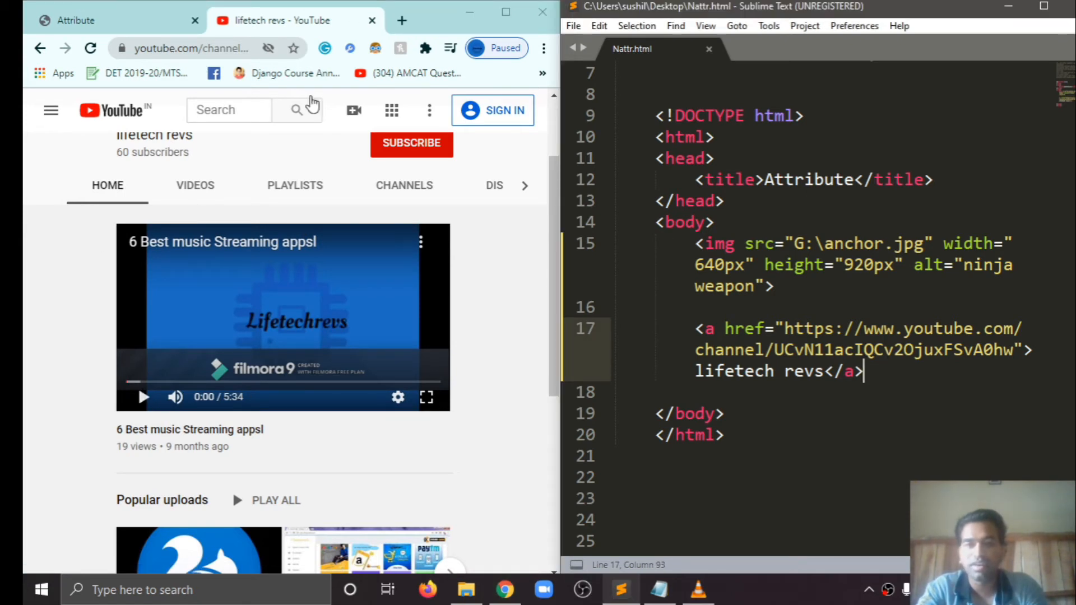
left_click(76, 20)
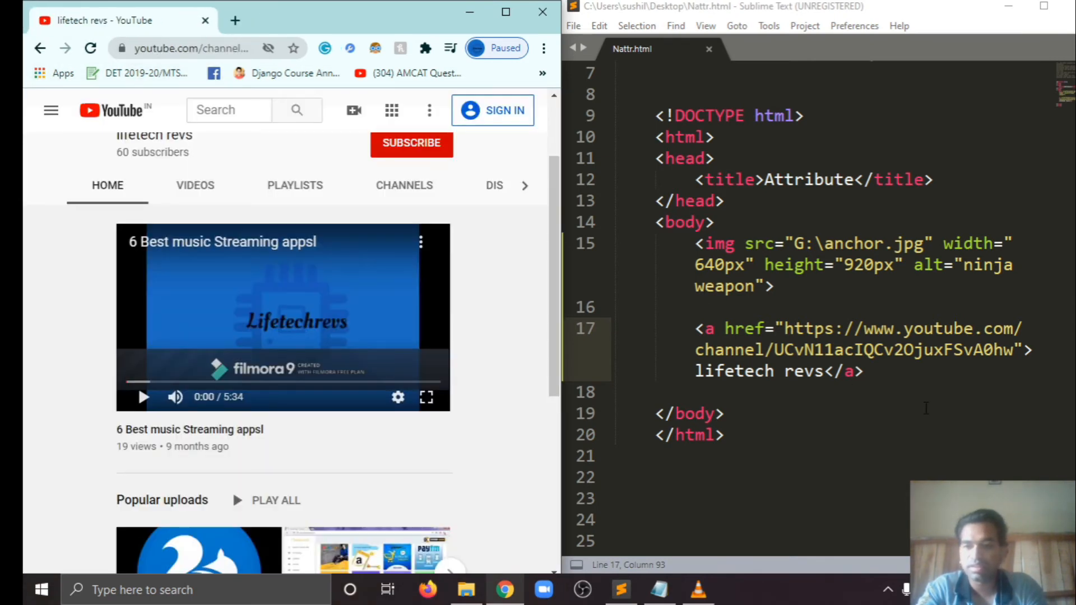
Back in the code, start a new line and begin a lang attribute in the head tag.
left_click(867, 370)
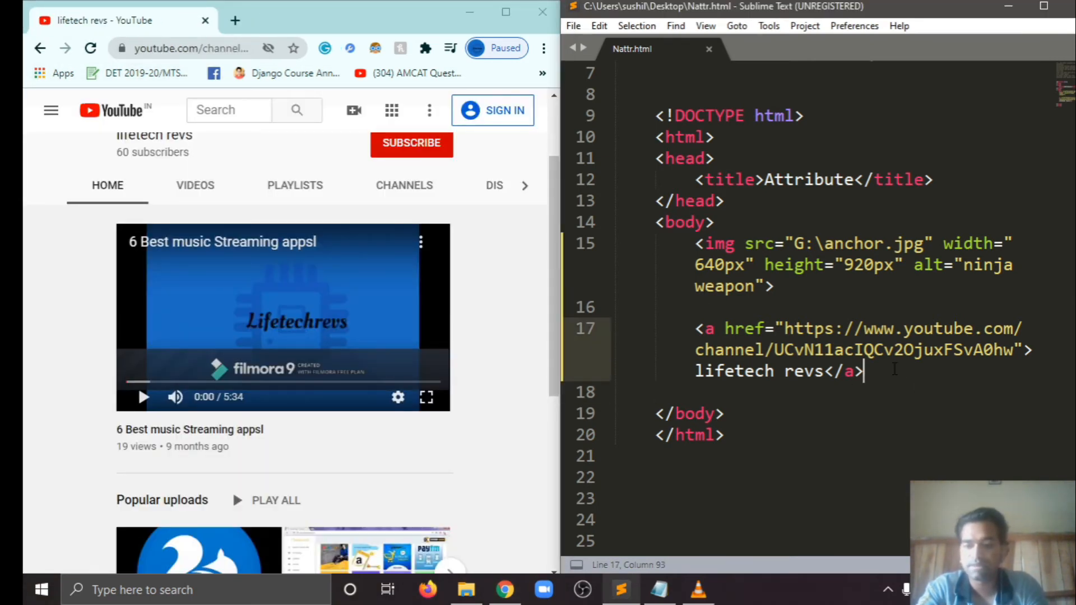
key("enter")
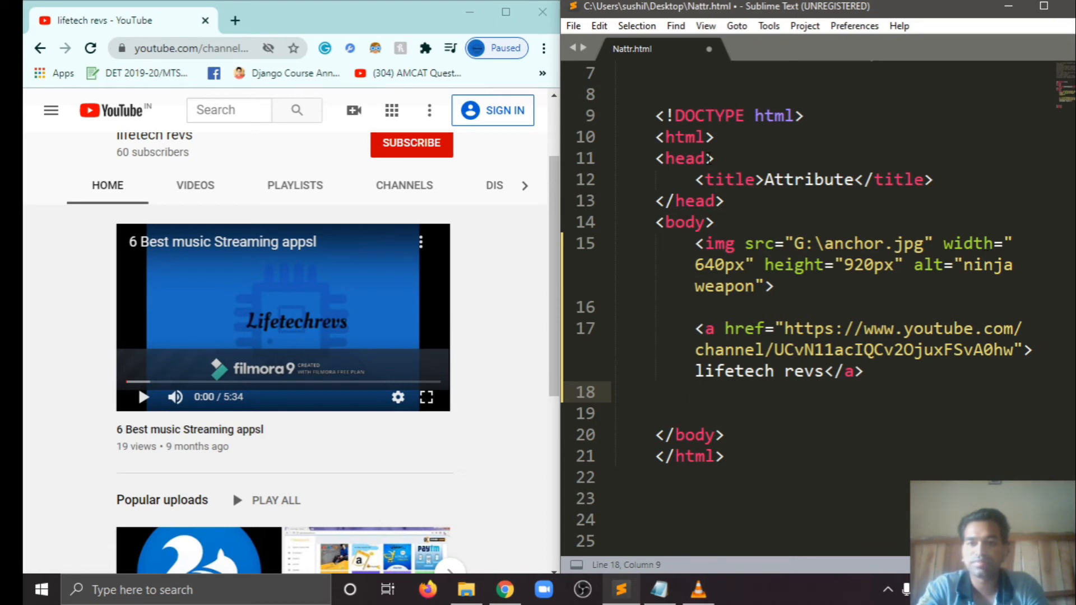
type("lang=\"")
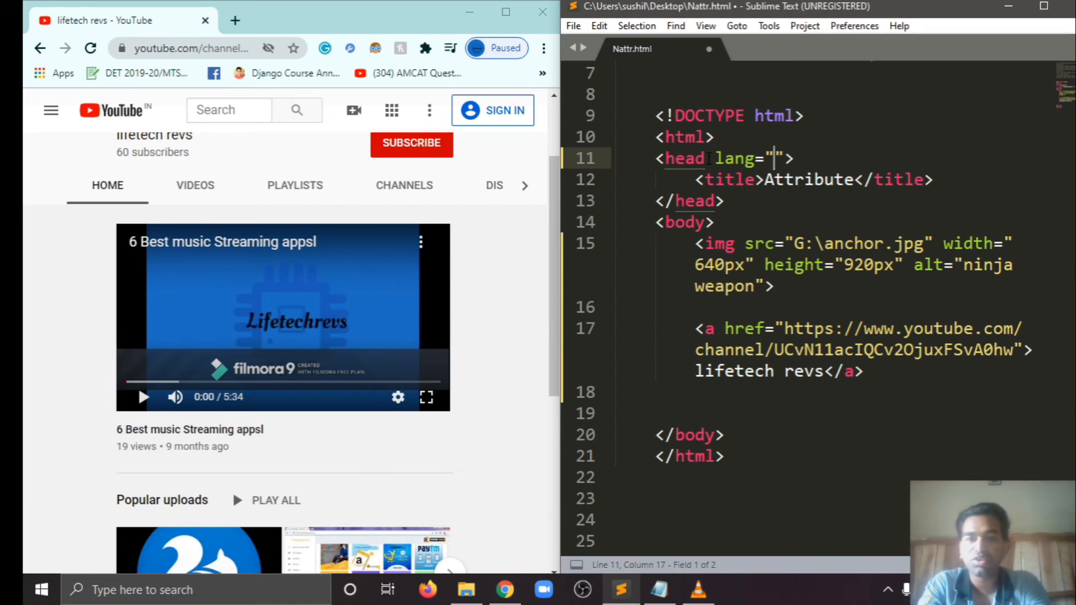
Set the head tag to lang="en-Us", save, and open a blank body line.
type("e")
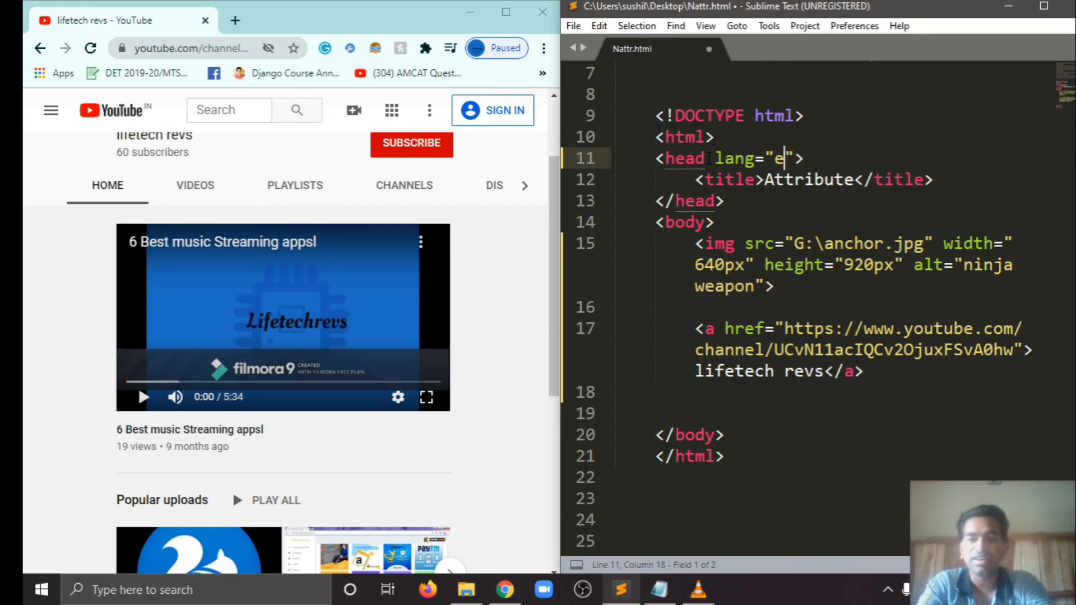
type("n-")
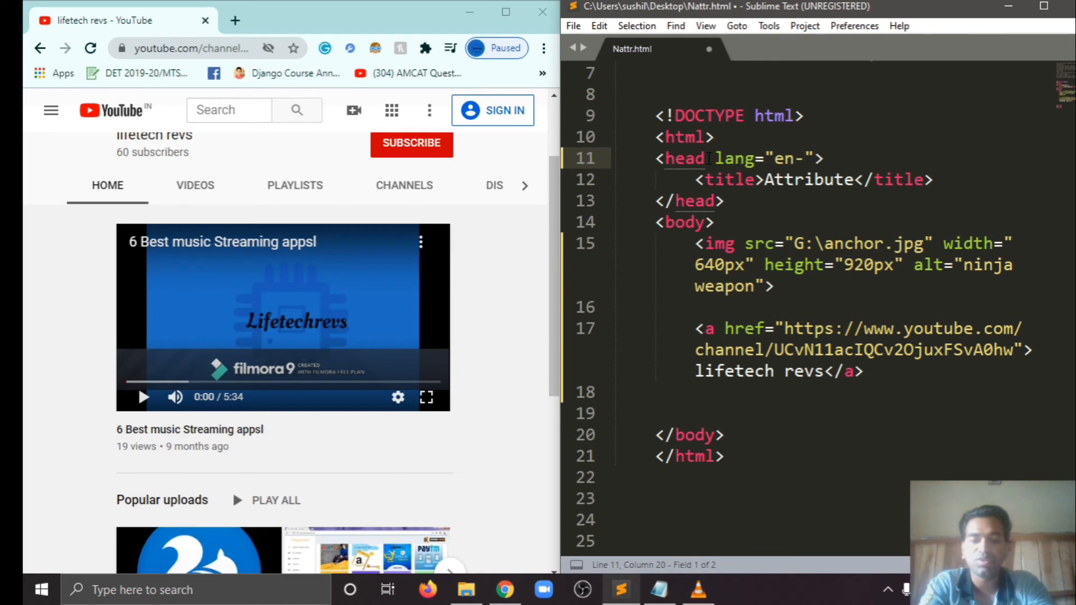
type("Us")
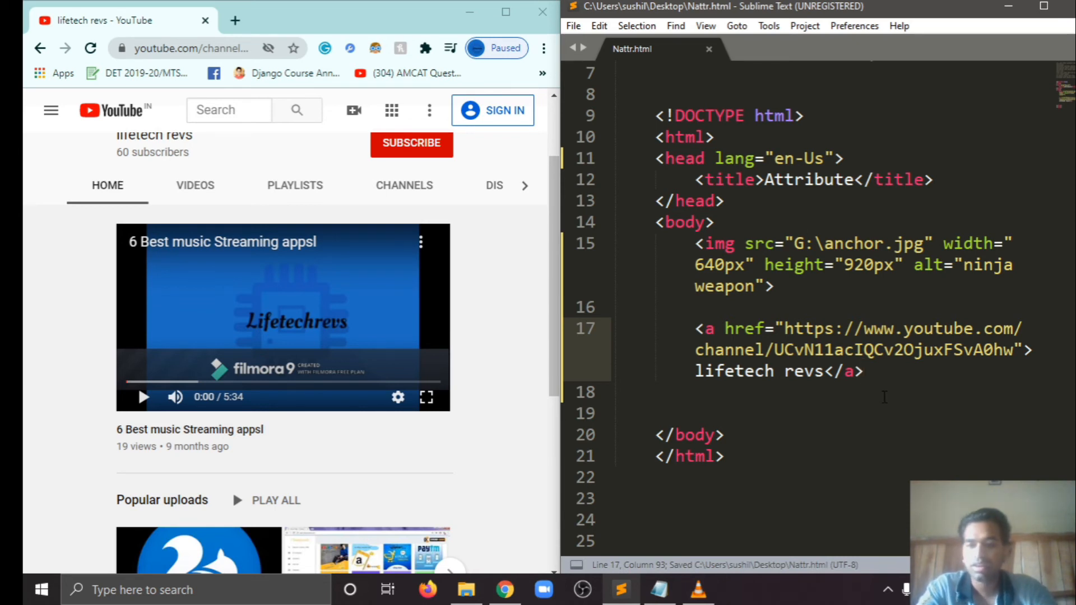
key("enter")
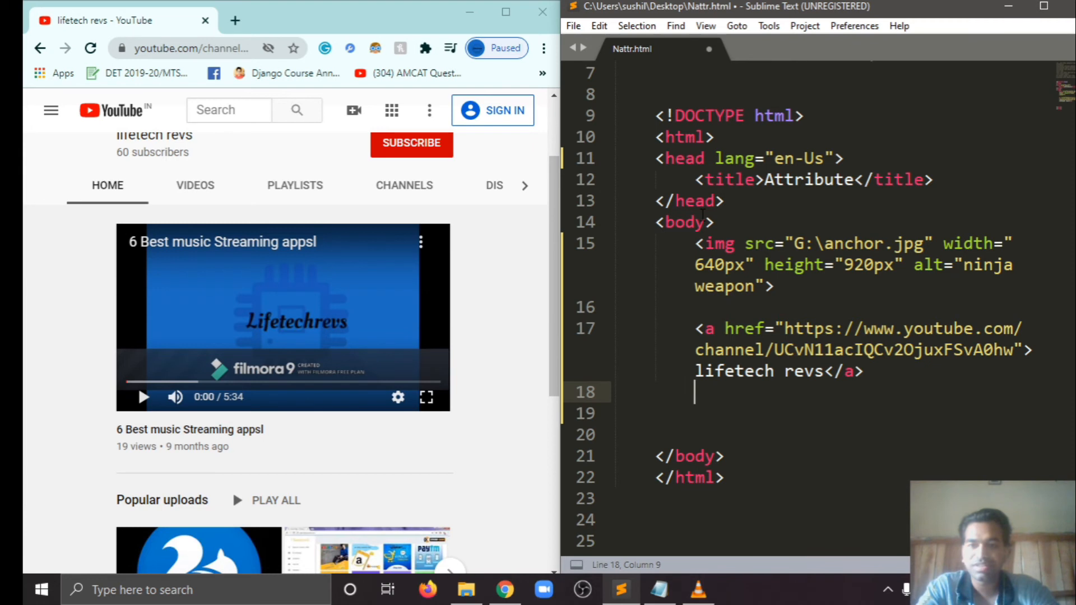
Add style="background-color: yellow;" to the body tag, save, and view the yellow page in Chrome.
type("style=\"")
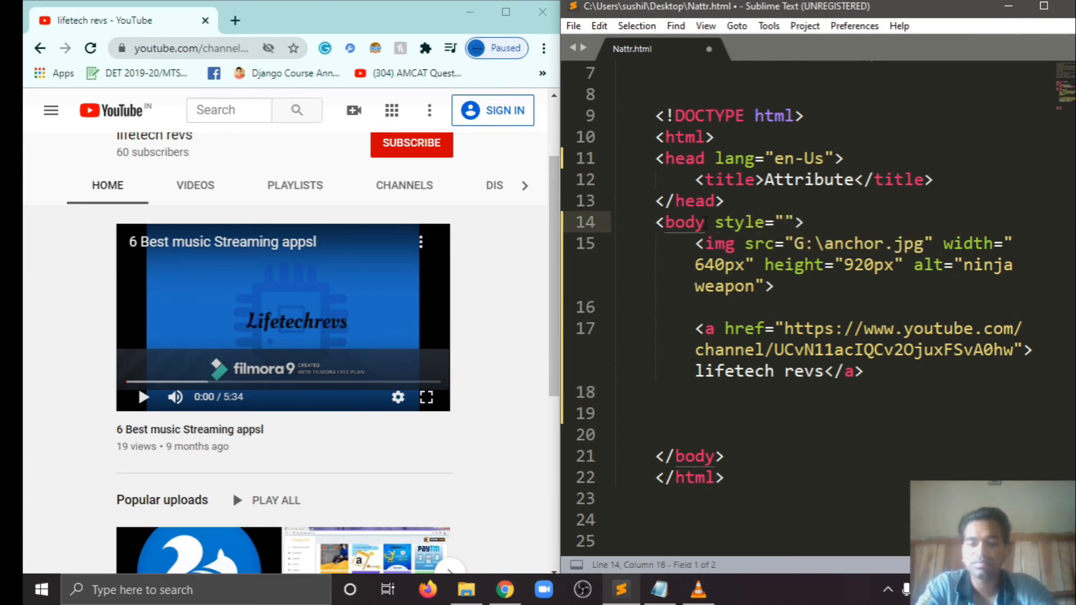
type("background-color:")
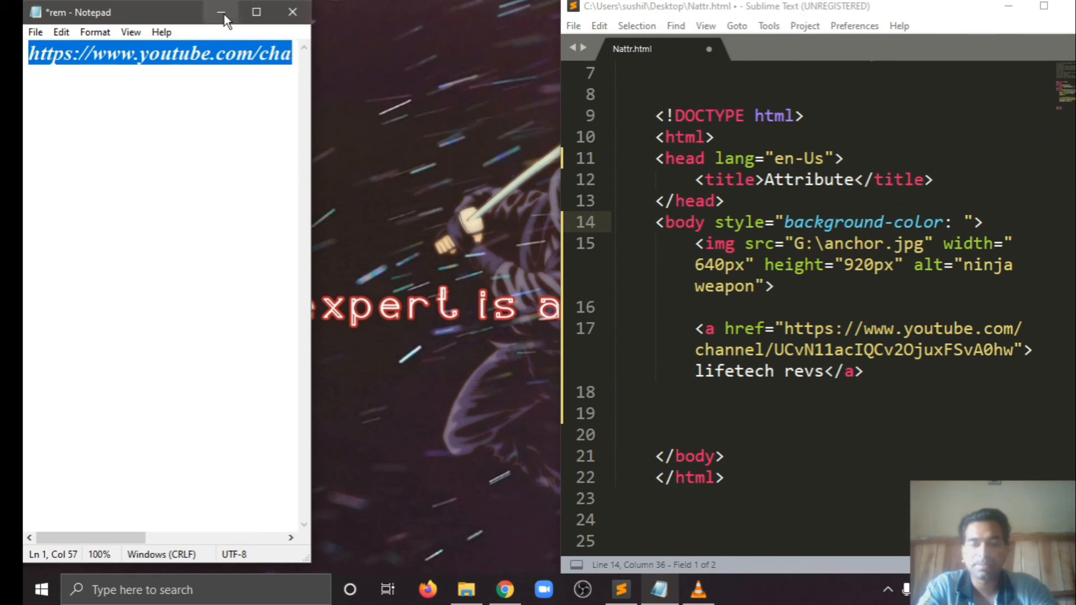
left_click(221, 12)
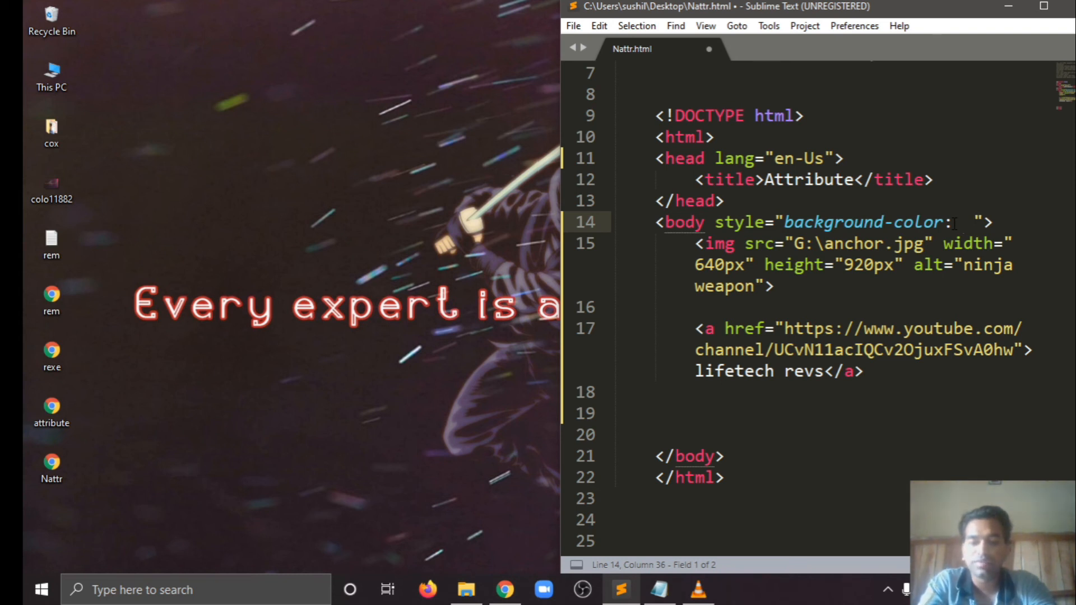
type("yellow")
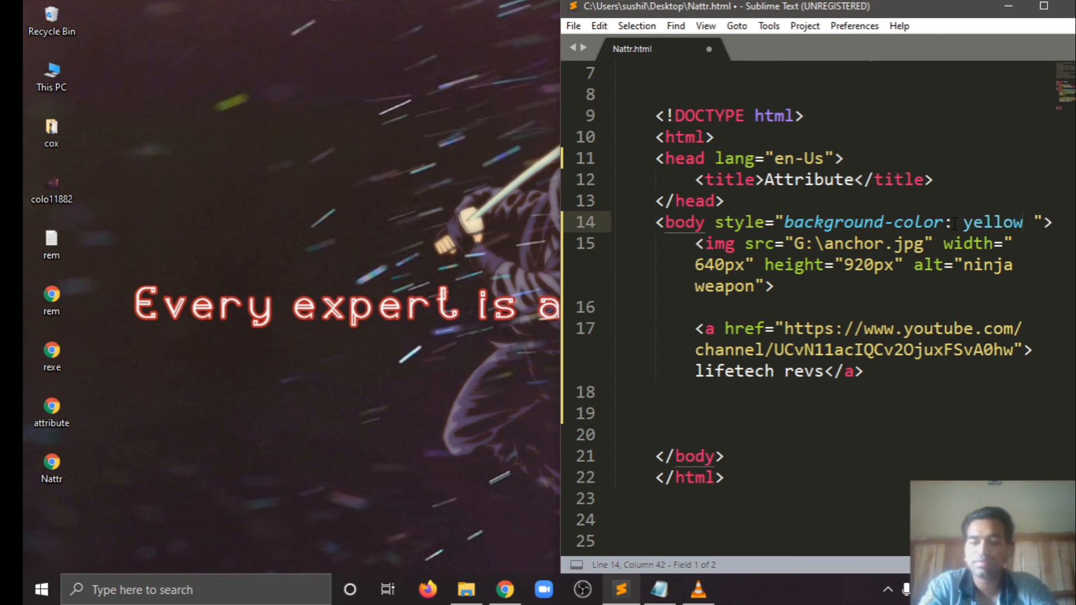
type(";")
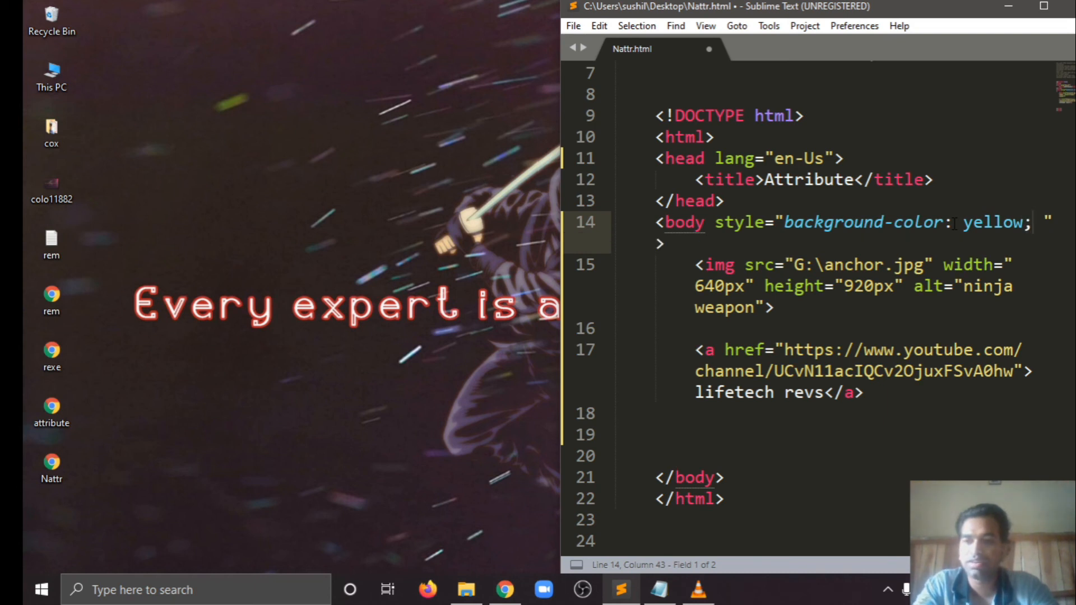
key("ctrl+s")
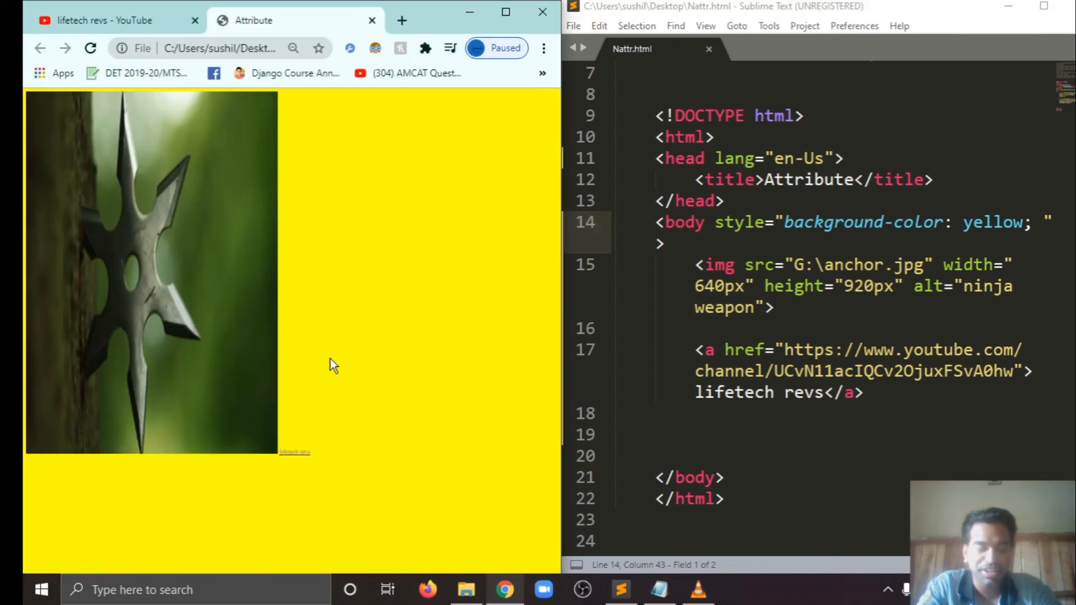
left_click(293, 48)
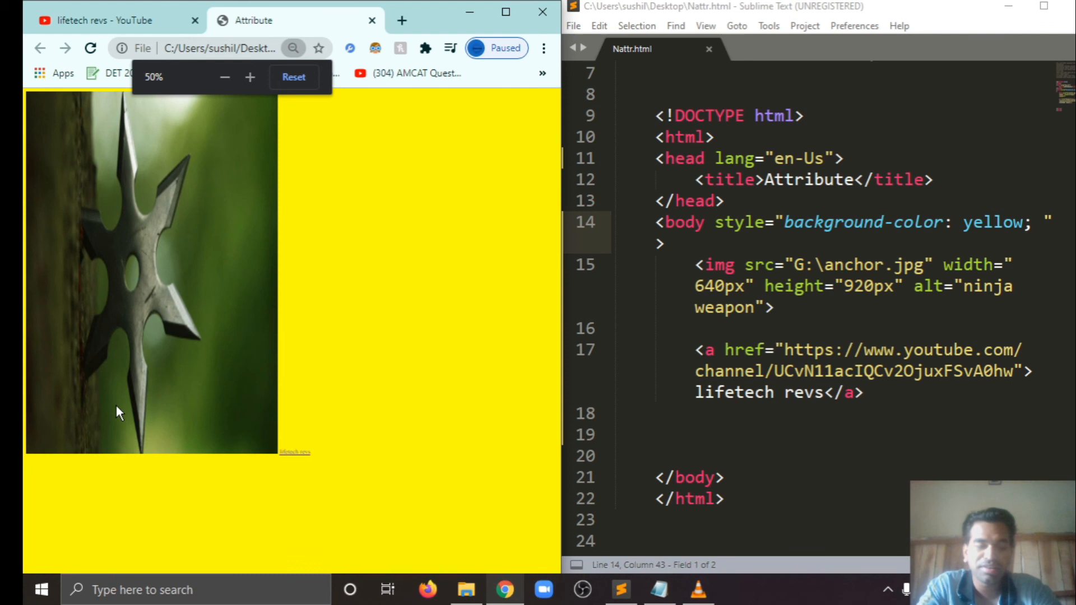